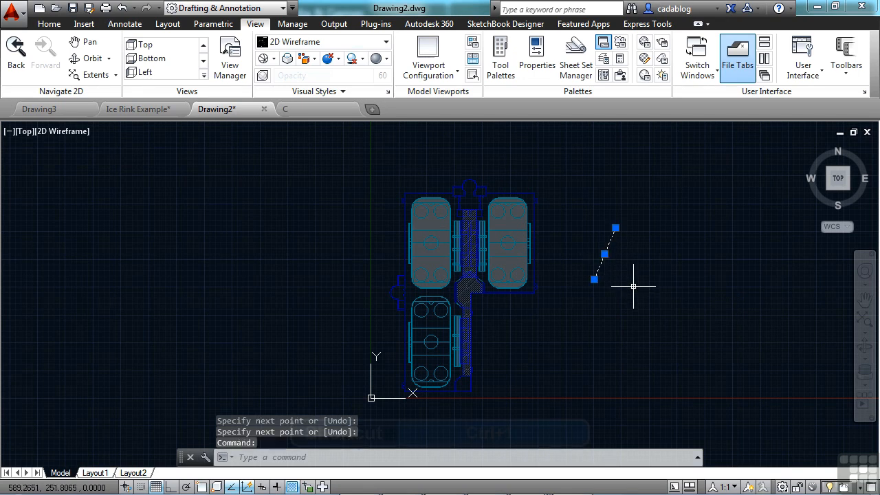
# Toggle the Properties palette with Ctrl+1 after clearing the line selection
pyautogui.press('ctrl+1')
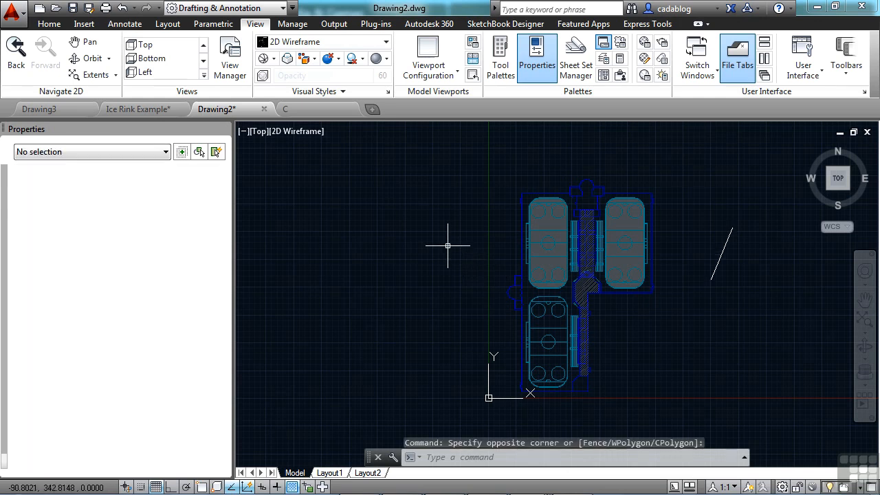
# Run the XR command to list Drawing2 and the loaded Ice Rink Example reference
pyautogui.click(534, 52)
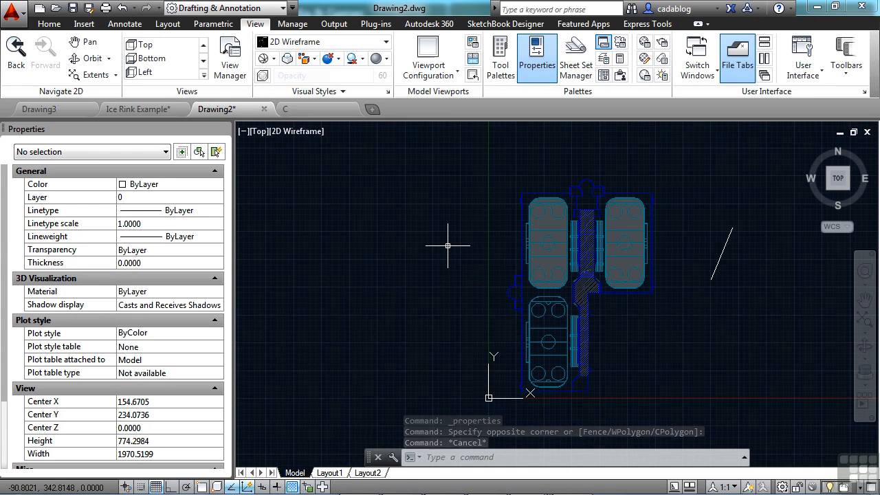
pyautogui.write('XR')
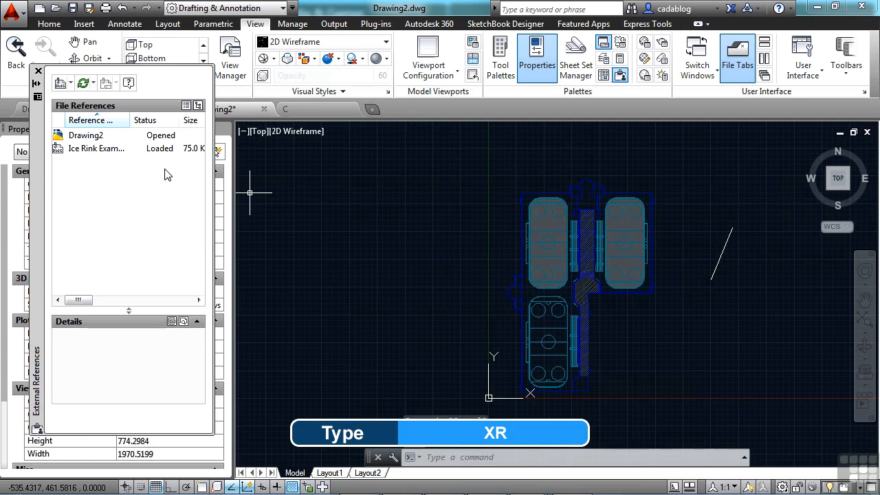
# Show layer 0 and the five Ice Rink Example xref-dependent layers in the Layer Properties Manager
pyautogui.click(96, 149)
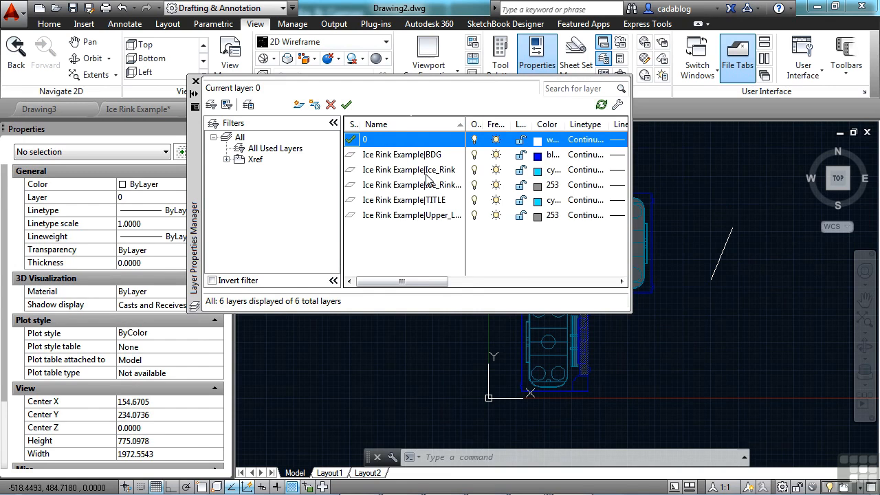
pyautogui.moveTo(396, 141)
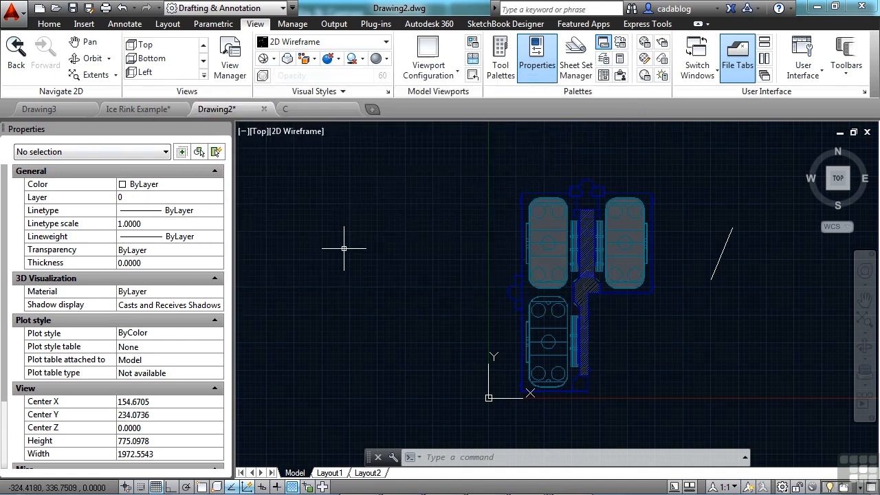
pyautogui.moveTo(222, 137)
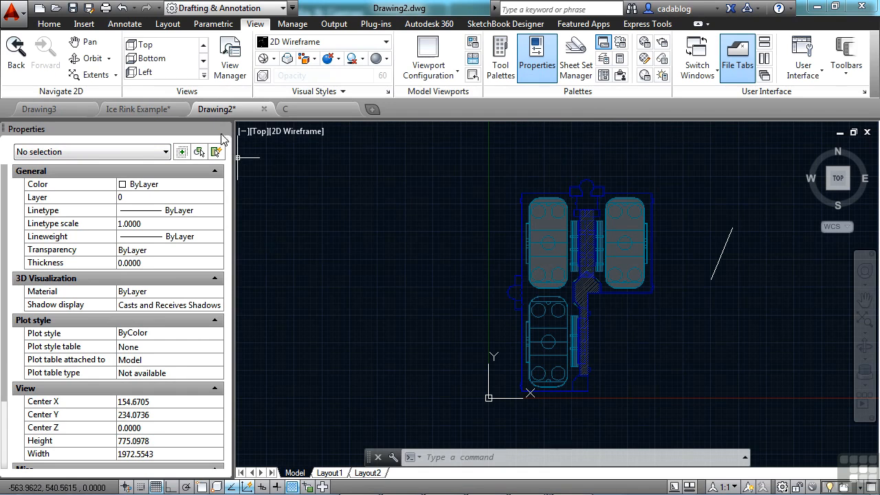
# Show Ice Rink Example's loaded status, 75 KB size and attached type in the widened listing
pyautogui.click(536, 53)
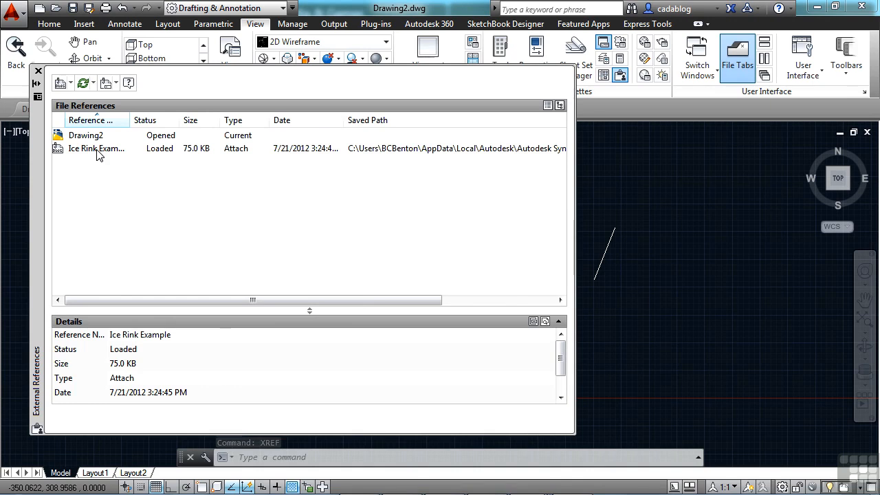
pyautogui.click(89, 149)
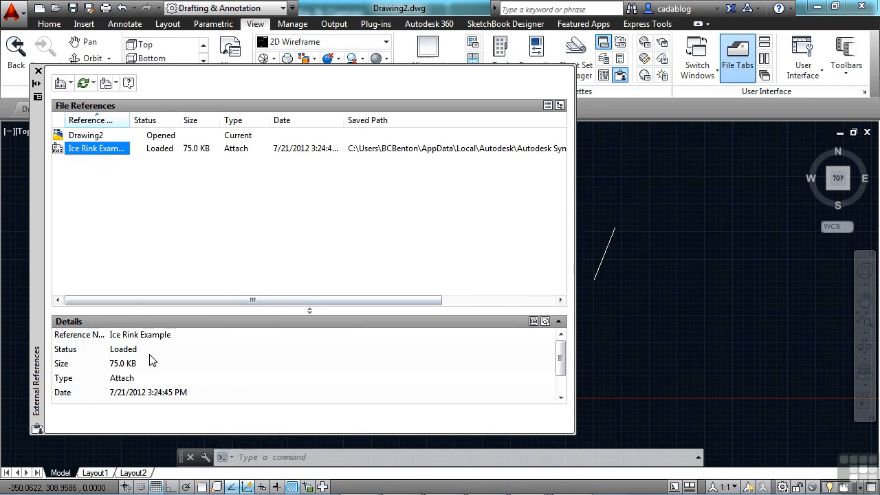
pyautogui.moveTo(121, 385)
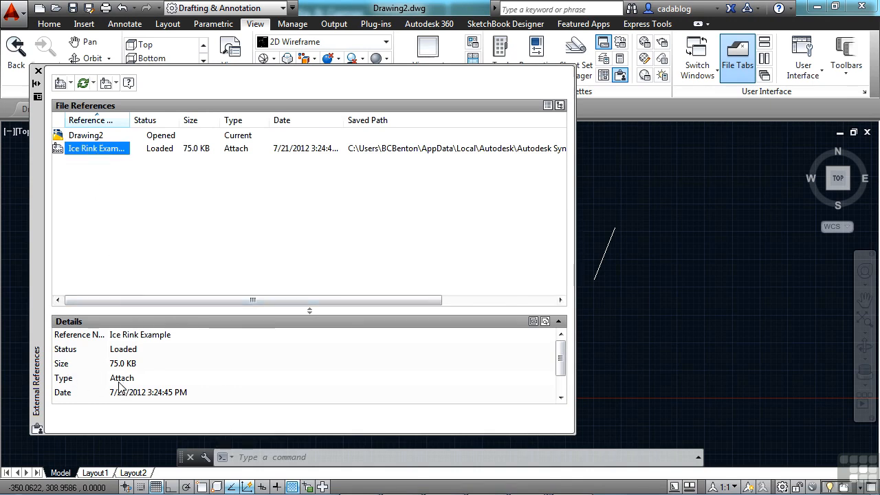
pyautogui.click(121, 378)
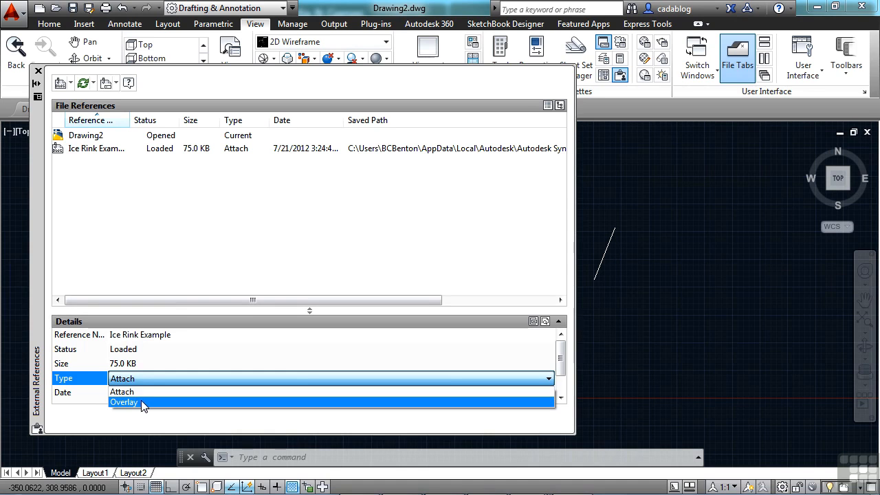
pyautogui.click(123, 402)
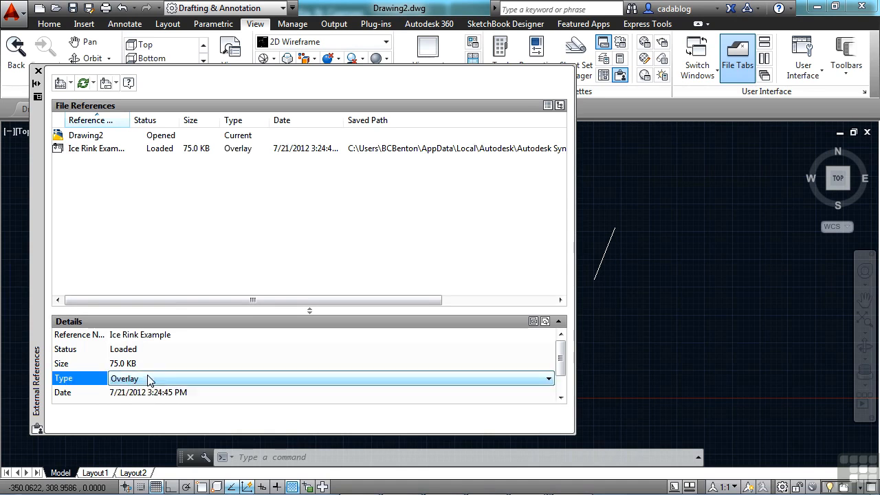
pyautogui.click(150, 378)
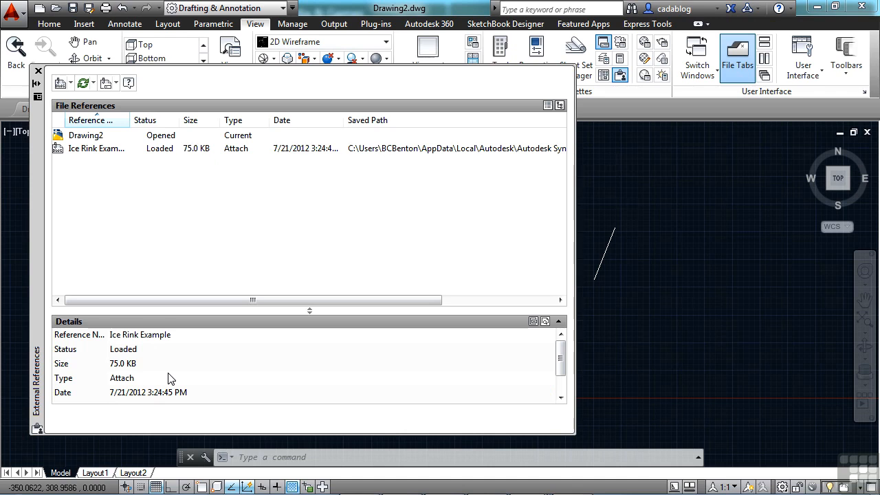
pyautogui.moveTo(344, 362)
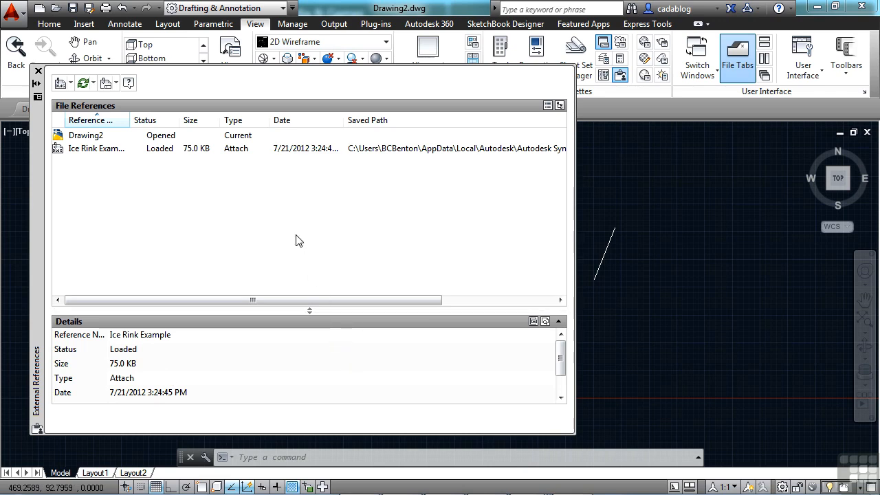
pyautogui.moveTo(557, 353)
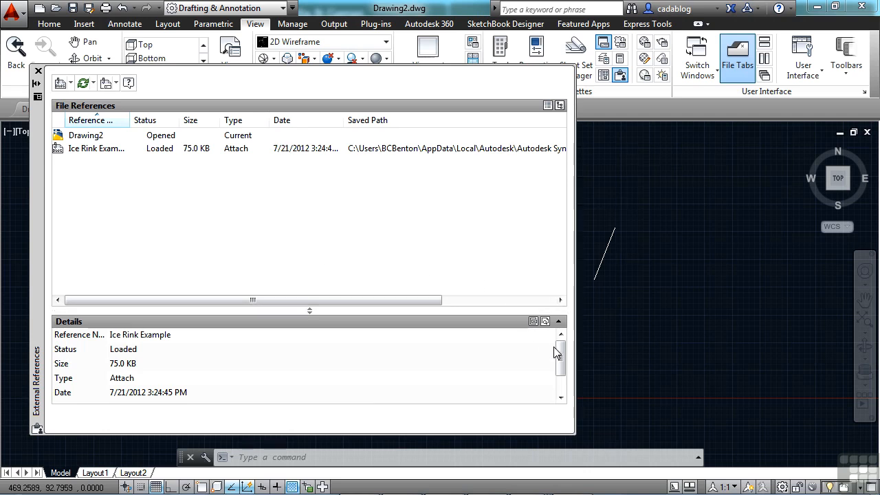
# Reveal Ice Rink Example's Found At and Saved Path entries in the Autodesk Sync cloud folder
pyautogui.scroll(-3)
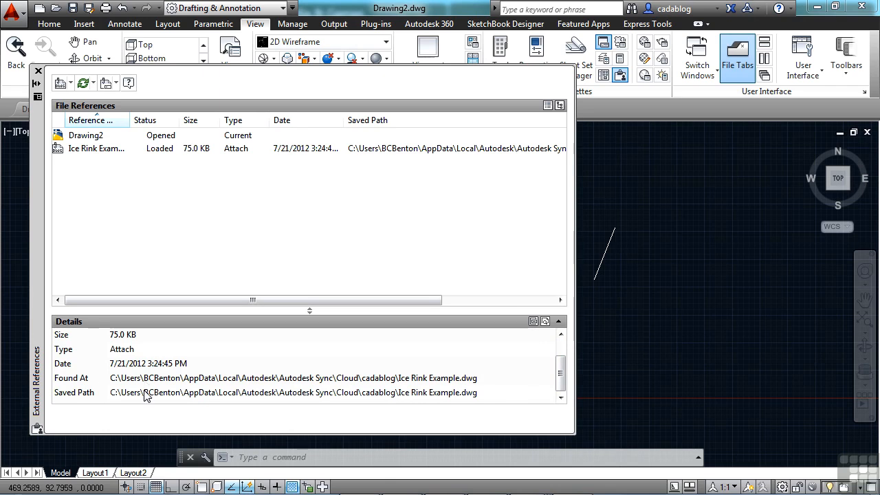
pyautogui.moveTo(133, 210)
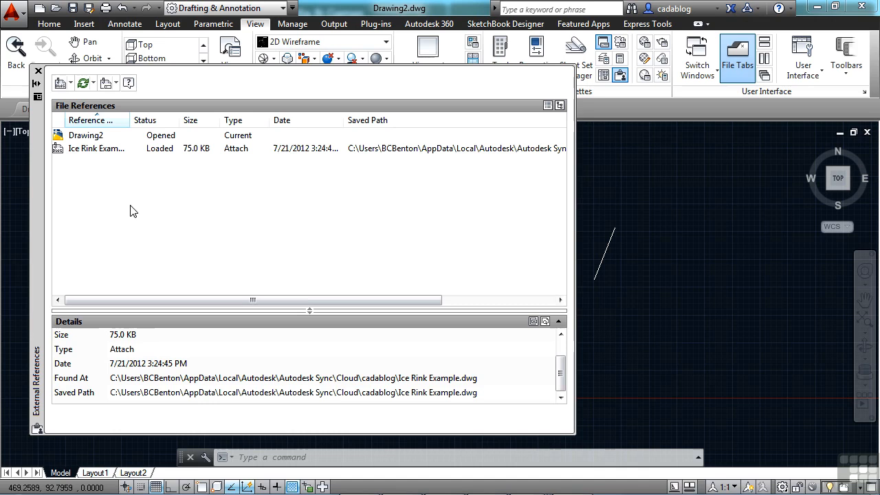
pyautogui.click(97, 148)
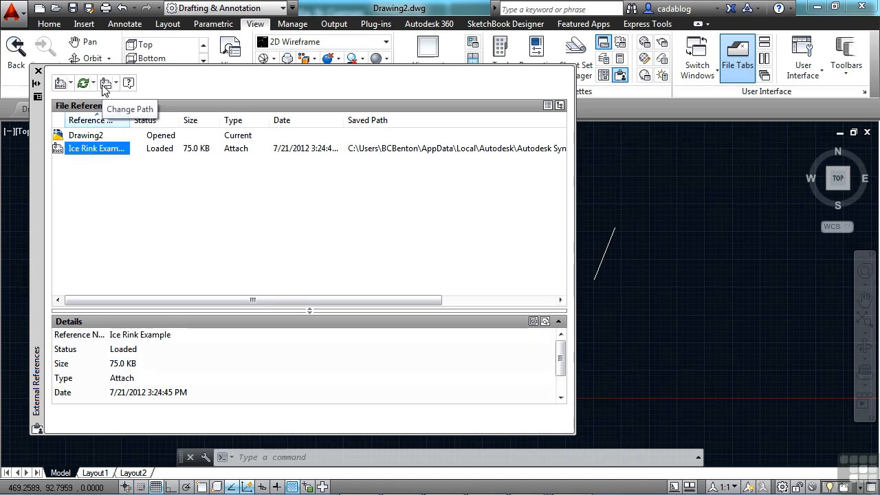
pyautogui.moveTo(117, 82)
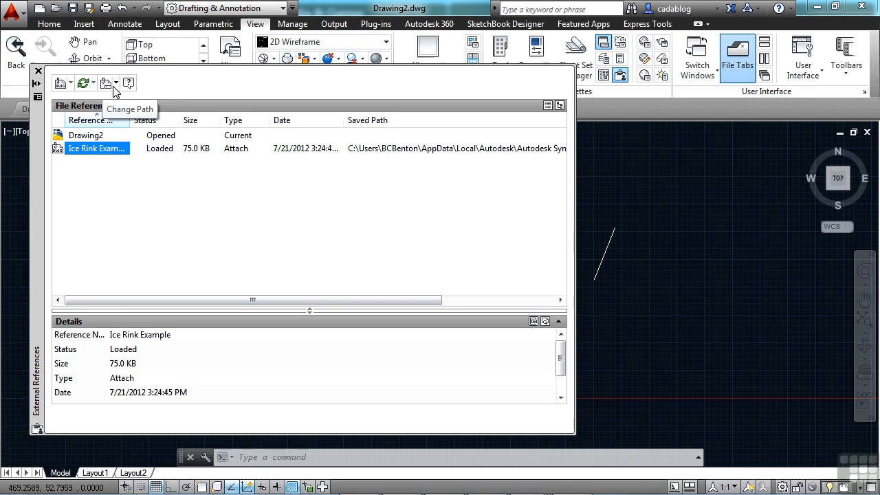
pyautogui.click(109, 83)
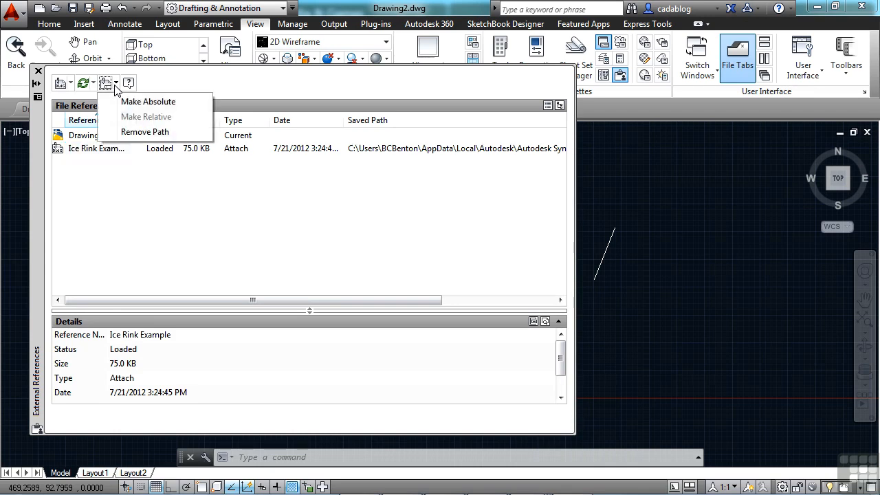
pyautogui.moveTo(173, 107)
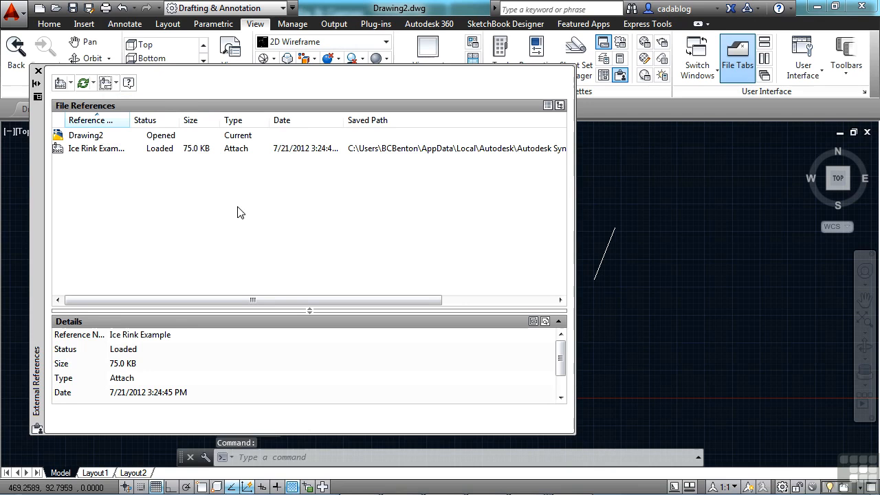
pyautogui.rightClick(94, 148)
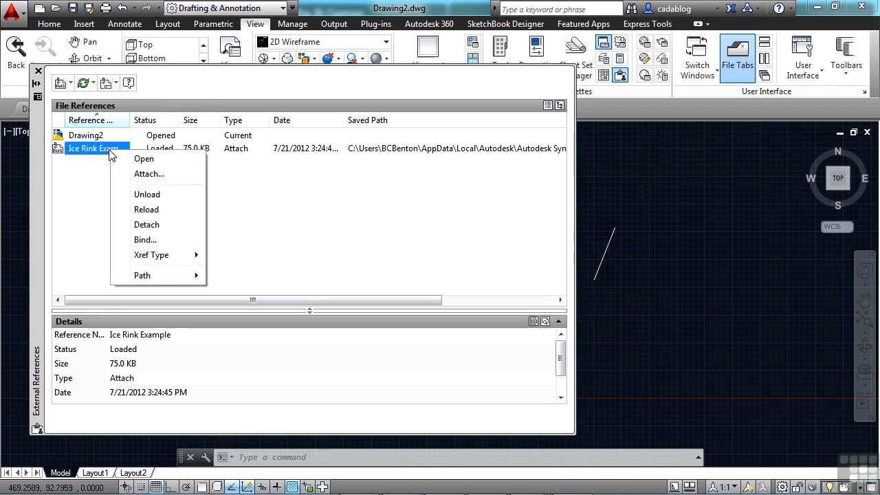
pyautogui.moveTo(145, 239)
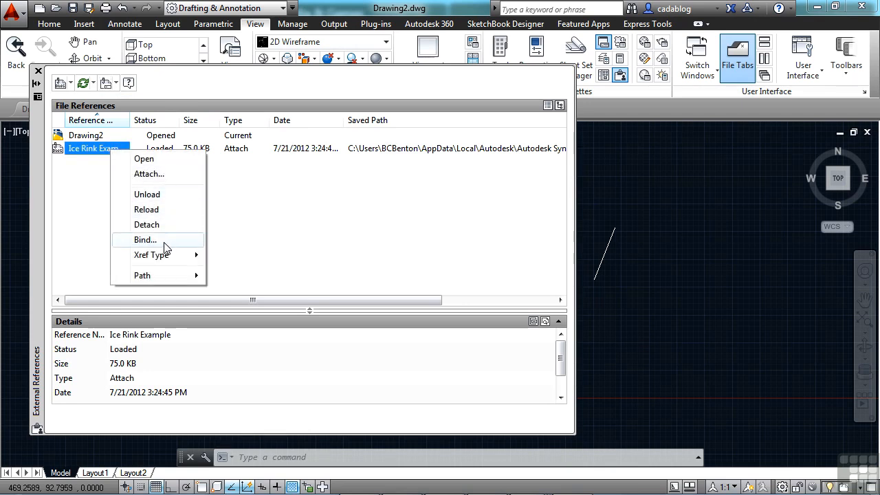
pyautogui.moveTo(151, 254)
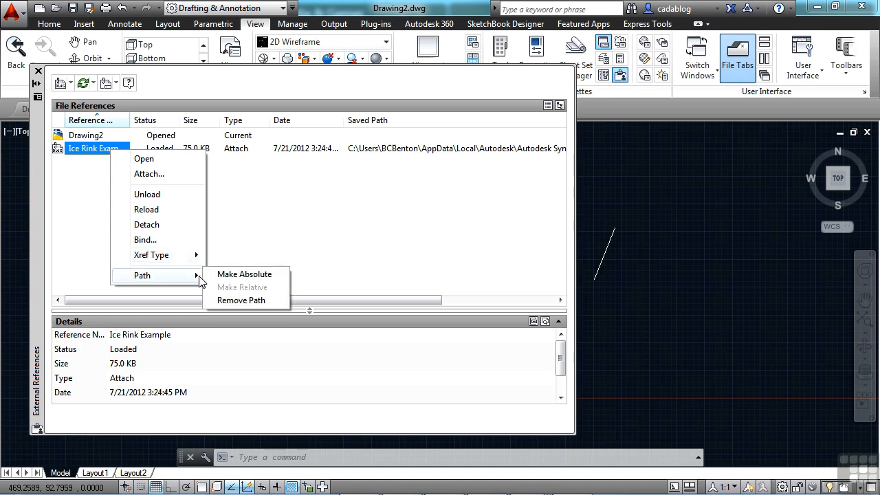
pyautogui.moveTo(242, 300)
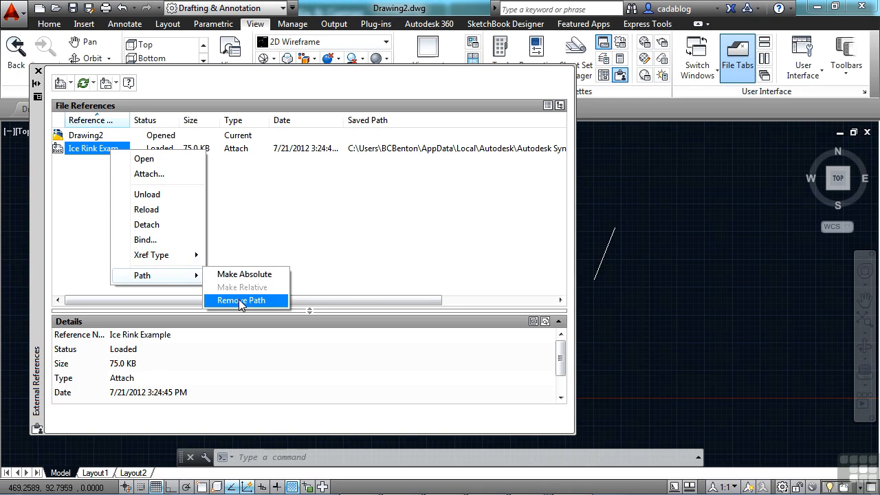
pyautogui.click(239, 300)
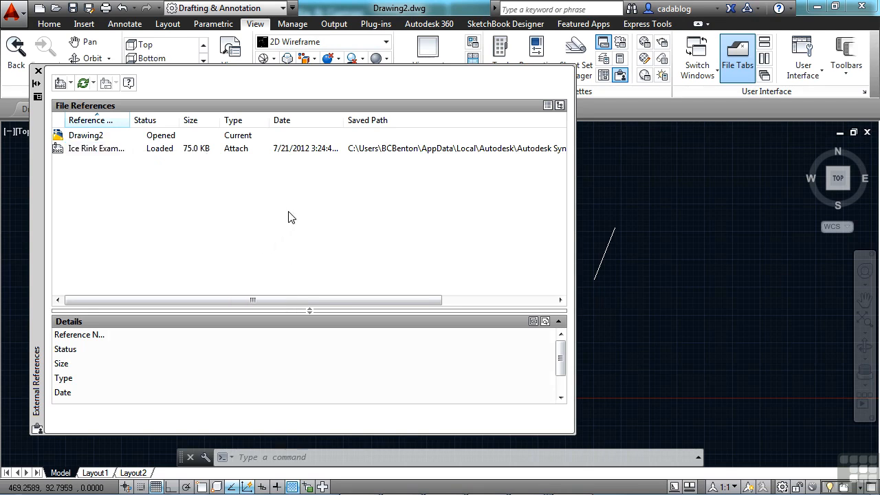